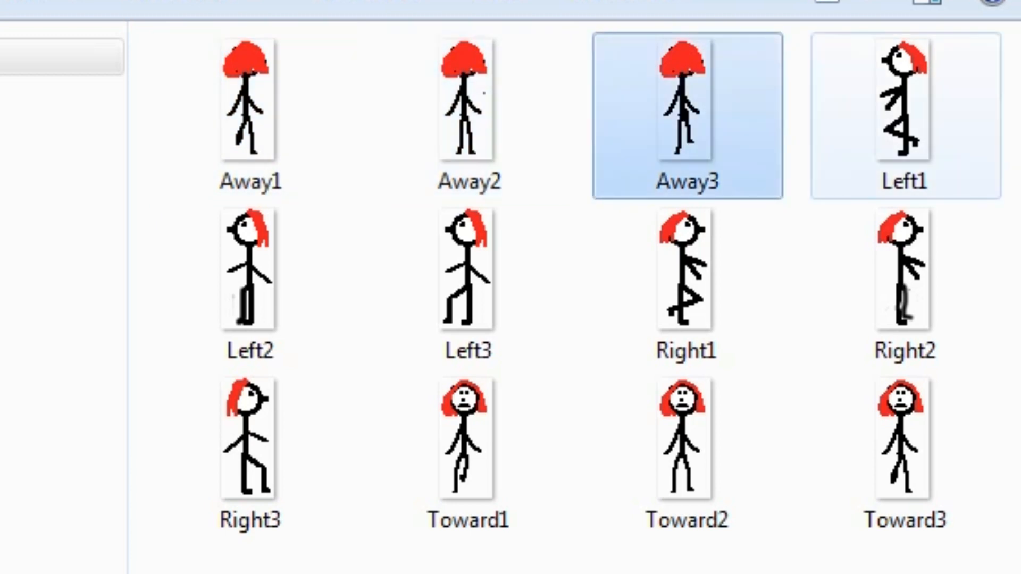
# Step: Review the walking-frame PNGs and go into Kendra's Toward animation folder
pyautogui.click(904, 101)
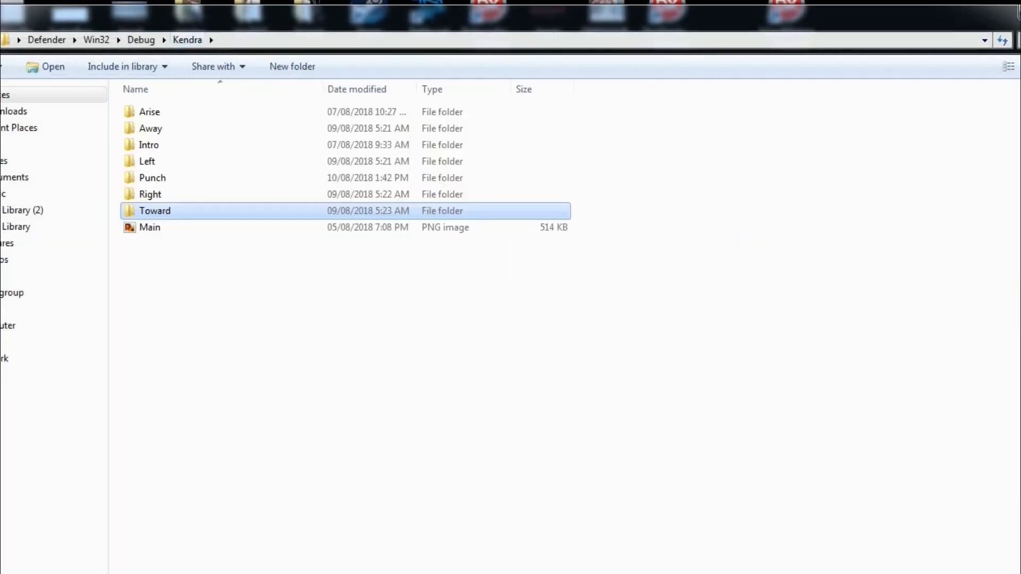
pyautogui.doubleClick(151, 193)
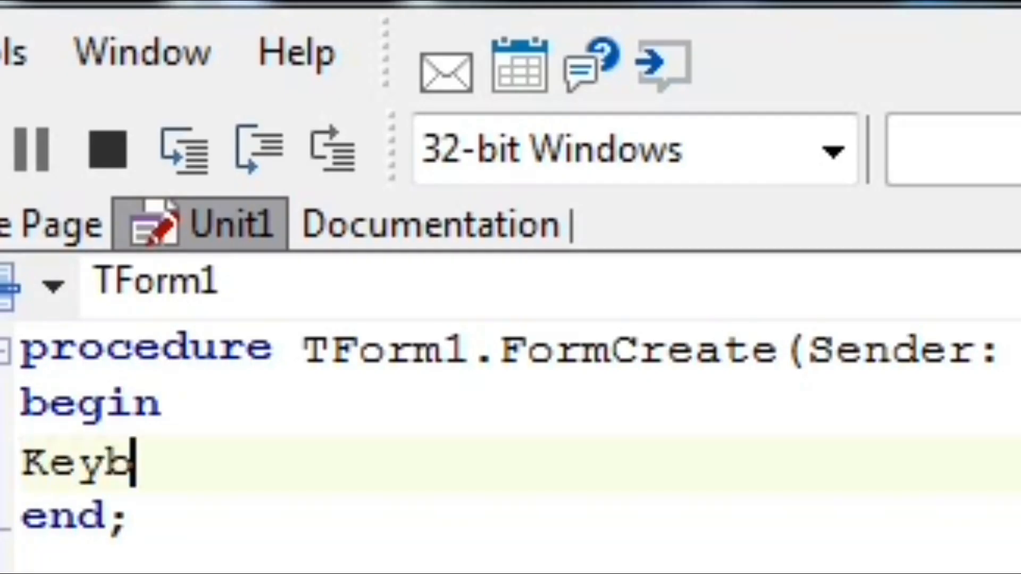
# Step: Call KeyboardInput.SetFocus() in FormCreate and declare MovementDirection : String
pyautogui.write('oardInput')
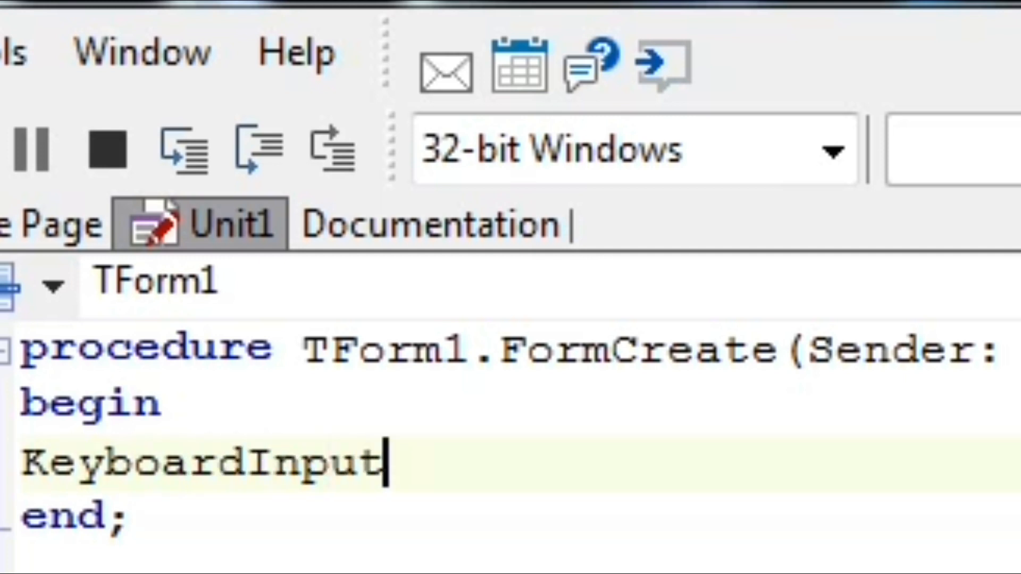
pyautogui.write('.SetFocy')
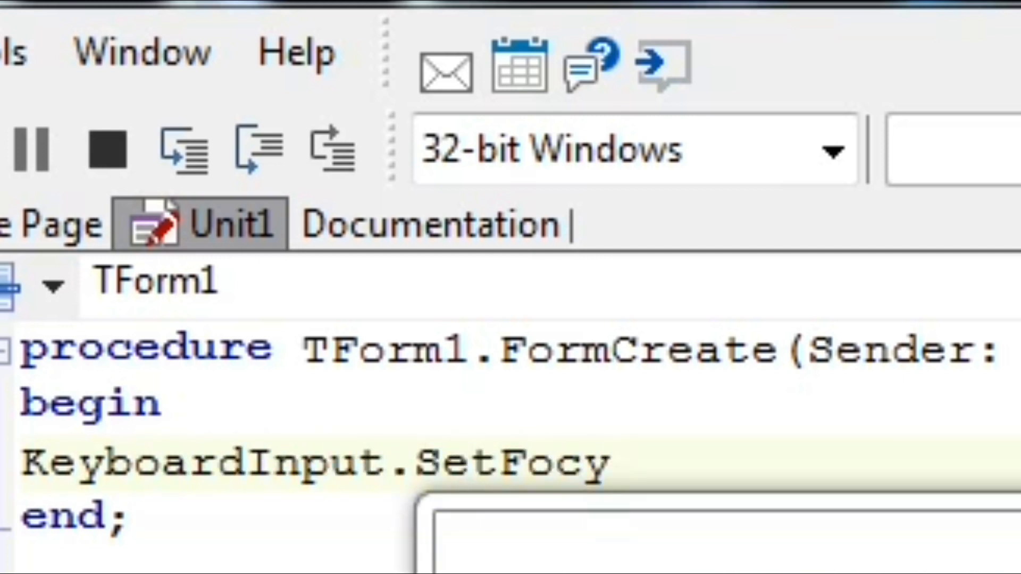
pyautogui.write('us();')
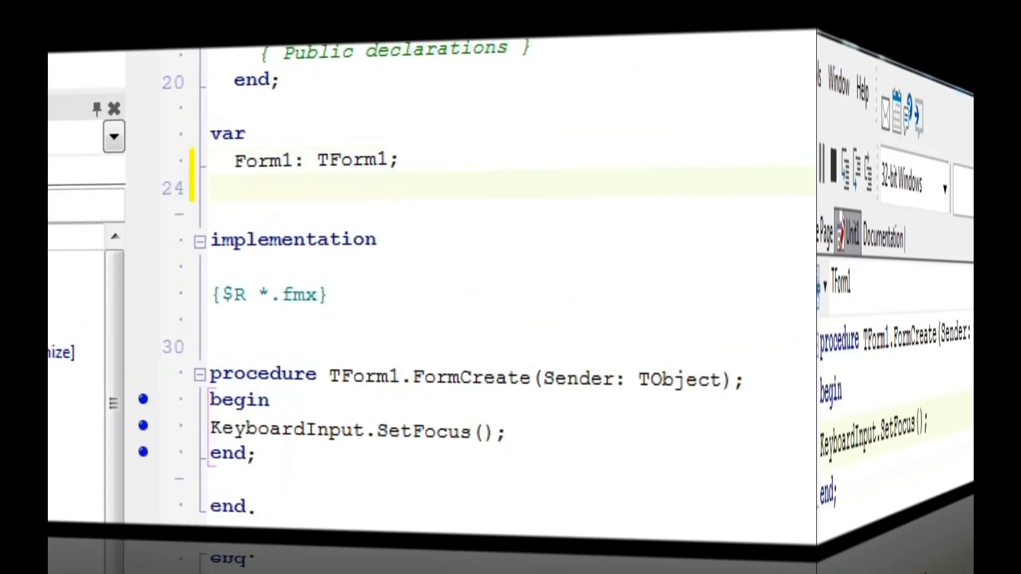
pyautogui.write('MovementDirection : String1')
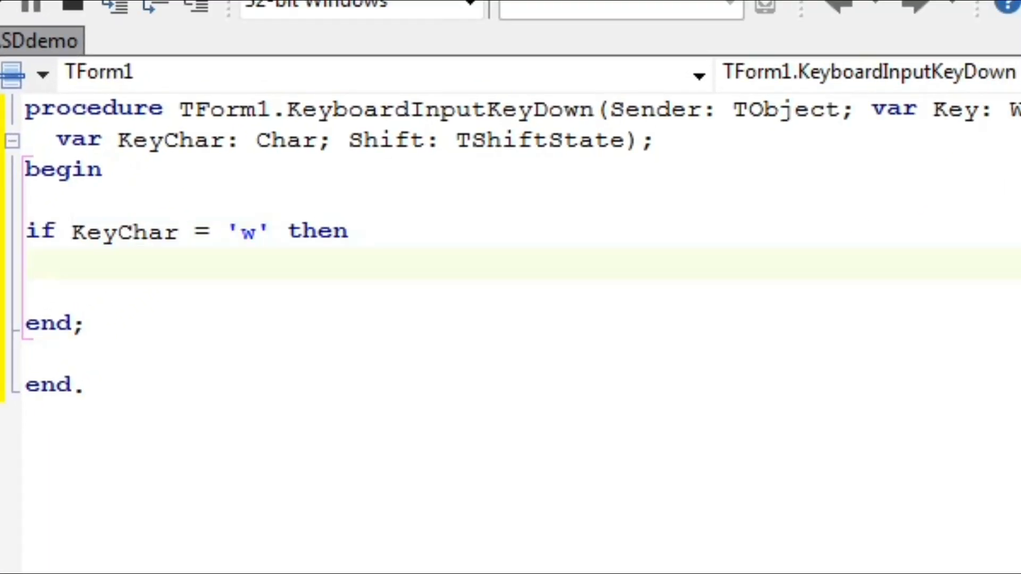
# Step: Set MovementDirection := 'away' for 'w' and begin the 's' KeyChar condition
pyautogui.write('MovementDirection :=')
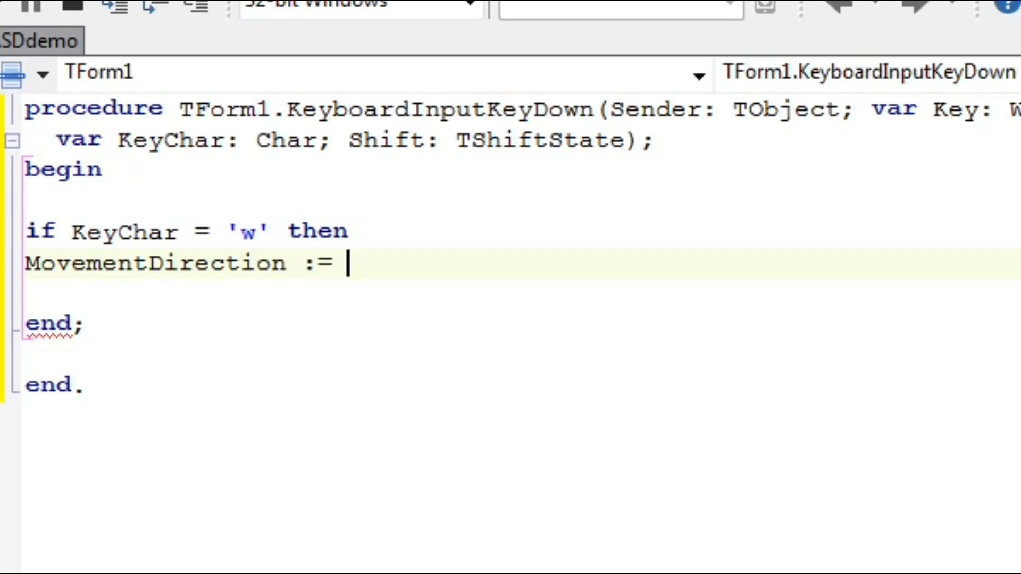
pyautogui.write("'away';")
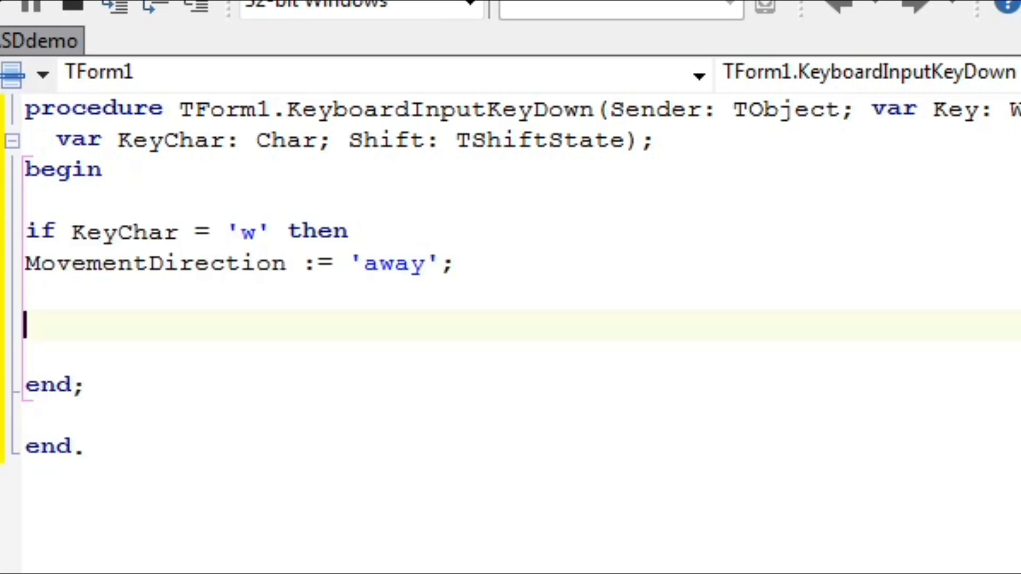
pyautogui.write("if KeyChar = 's' then")
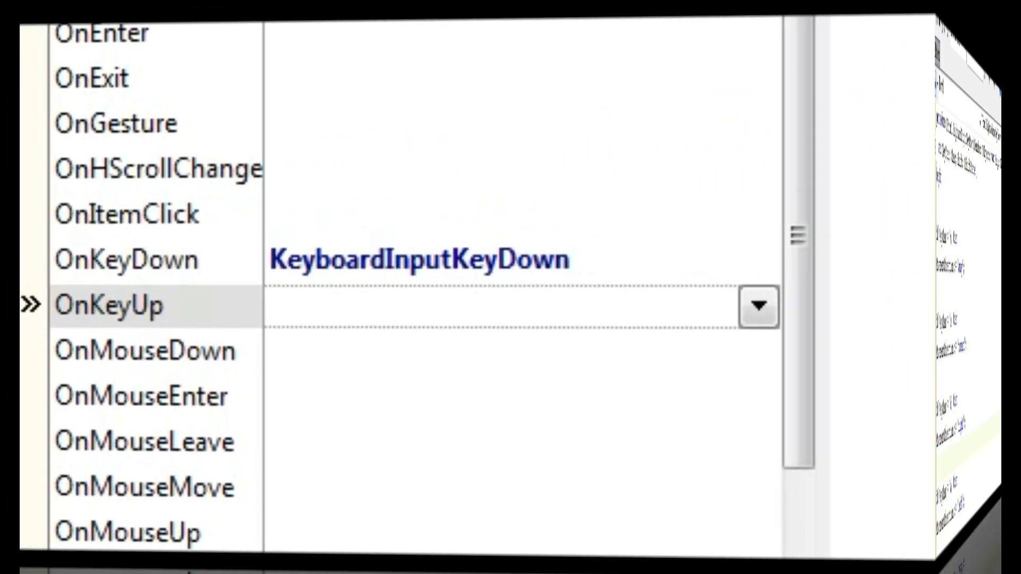
# Step: Add a KeyboardInputKeyUp handler that resets MovementDirection to 'none'
pyautogui.write('KeyboardInputKeyUp')
pyautogui.write('Moveme')
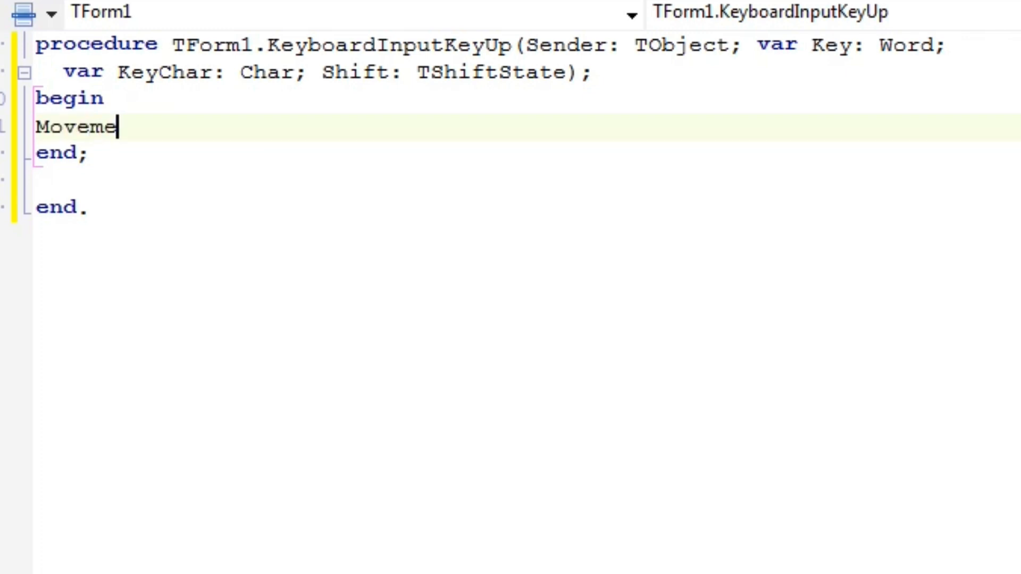
pyautogui.write('ntDirection :')
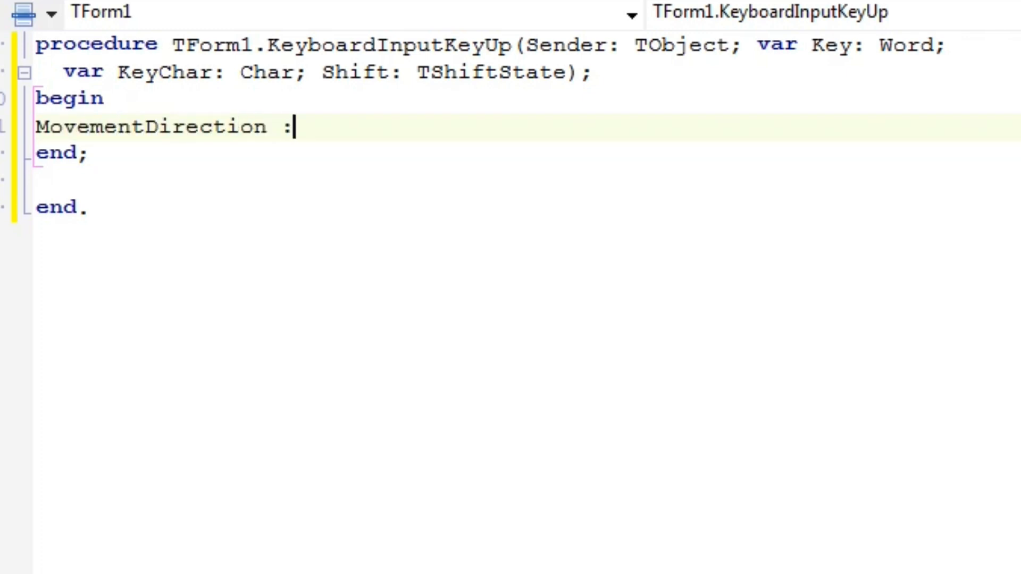
pyautogui.write("= 'none")
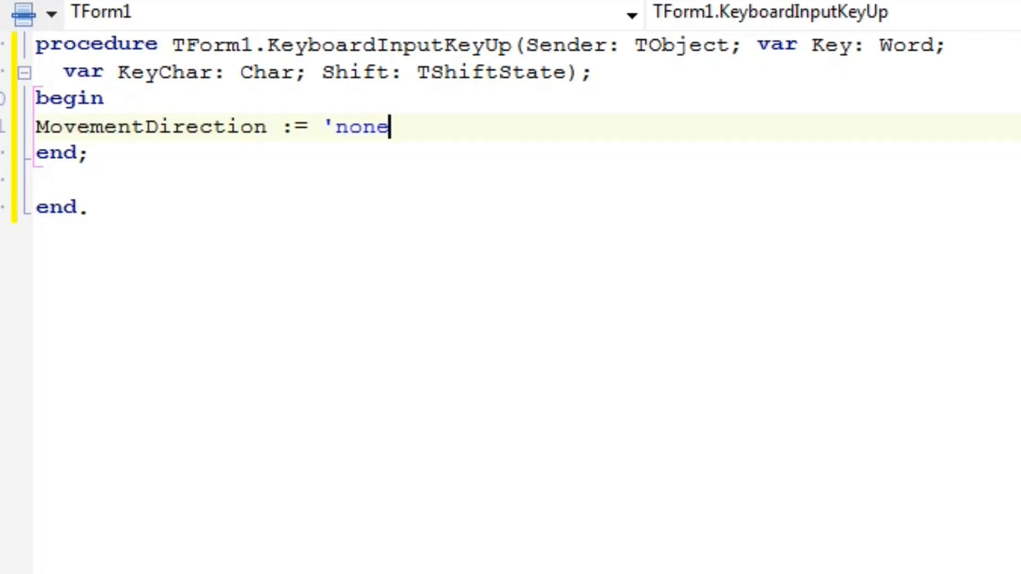
pyautogui.write("';")
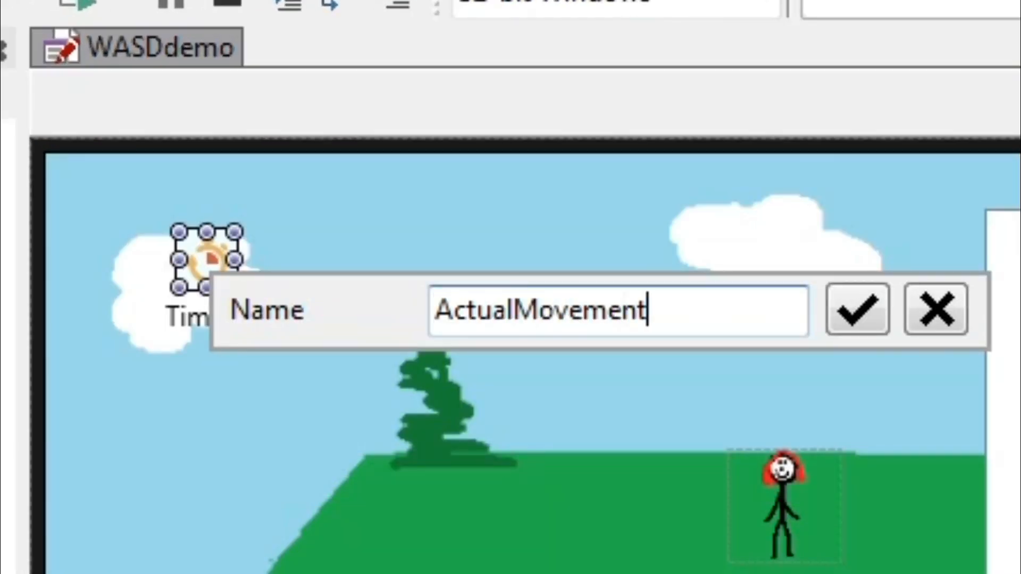
# Step: Name the timer ActualMovement and return to the unit's code
pyautogui.click(861, 309)
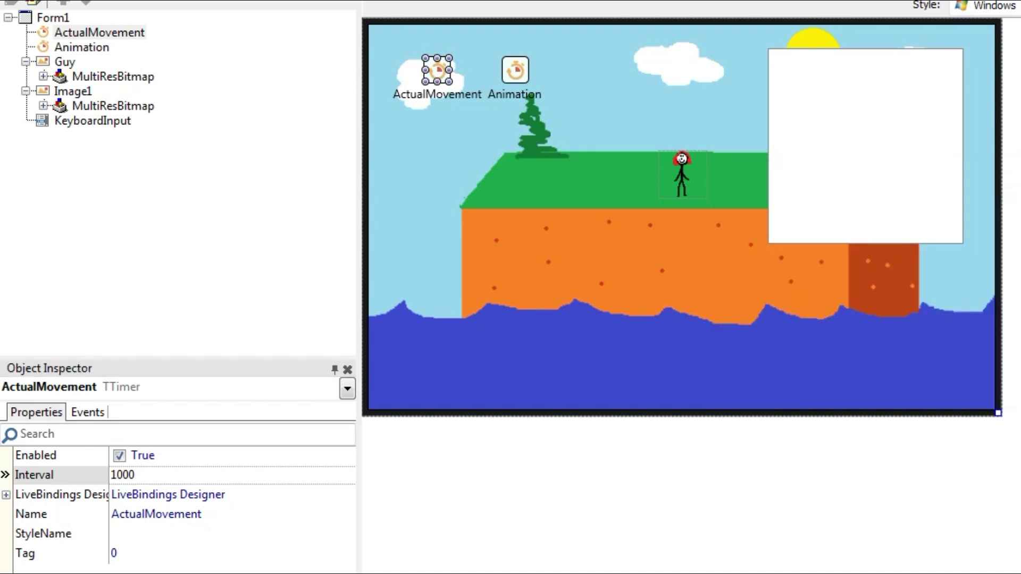
pyautogui.press('F9')
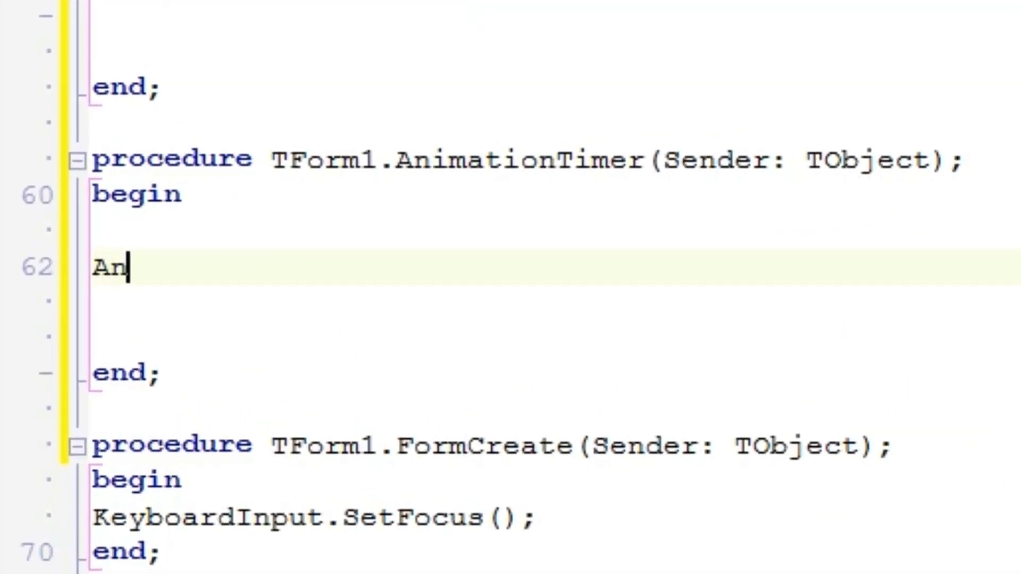
pyautogui.write('imationCounter := A')
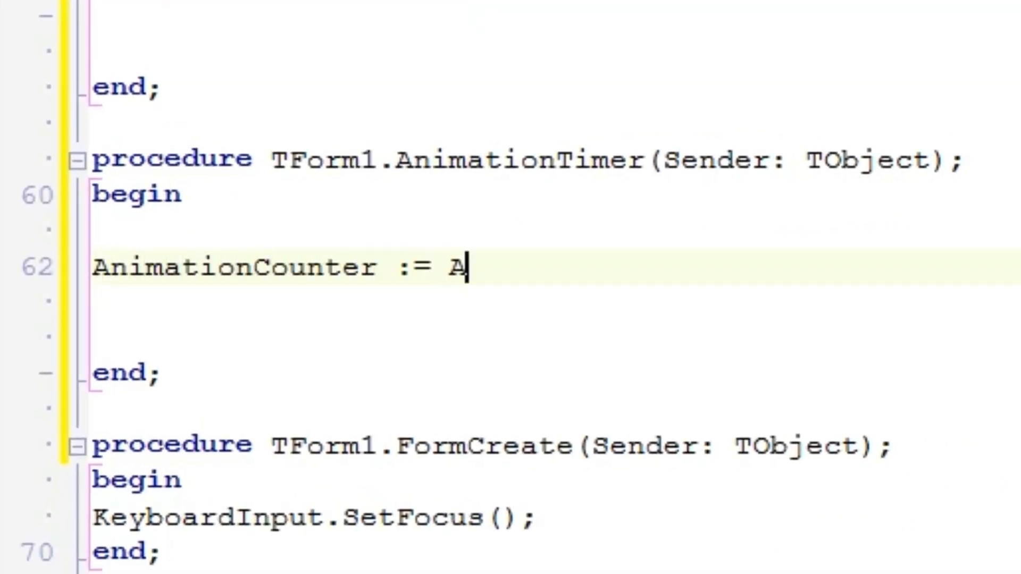
pyautogui.write('nimationCounter + 1;')
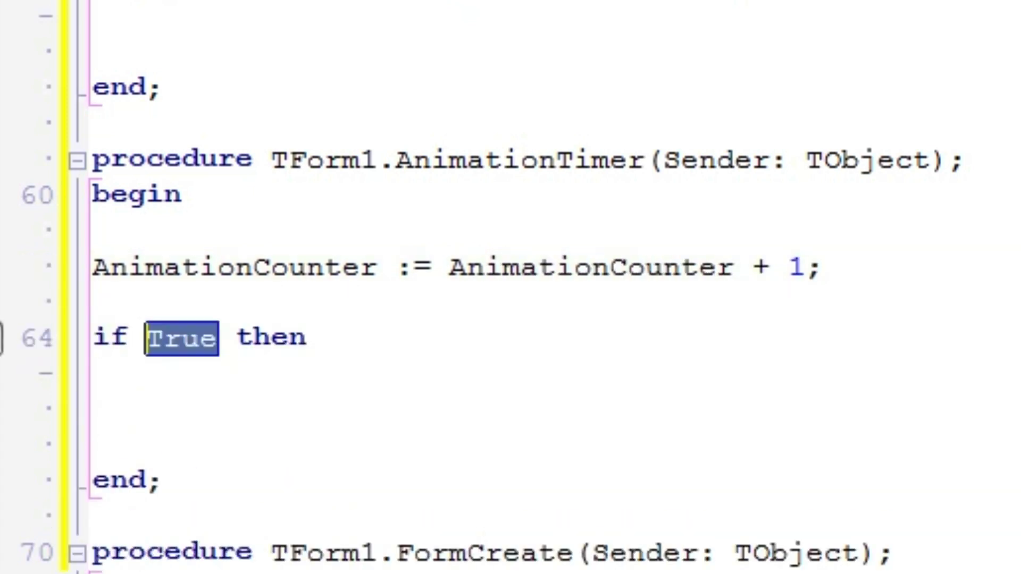
pyautogui.write('AnimationCounter')
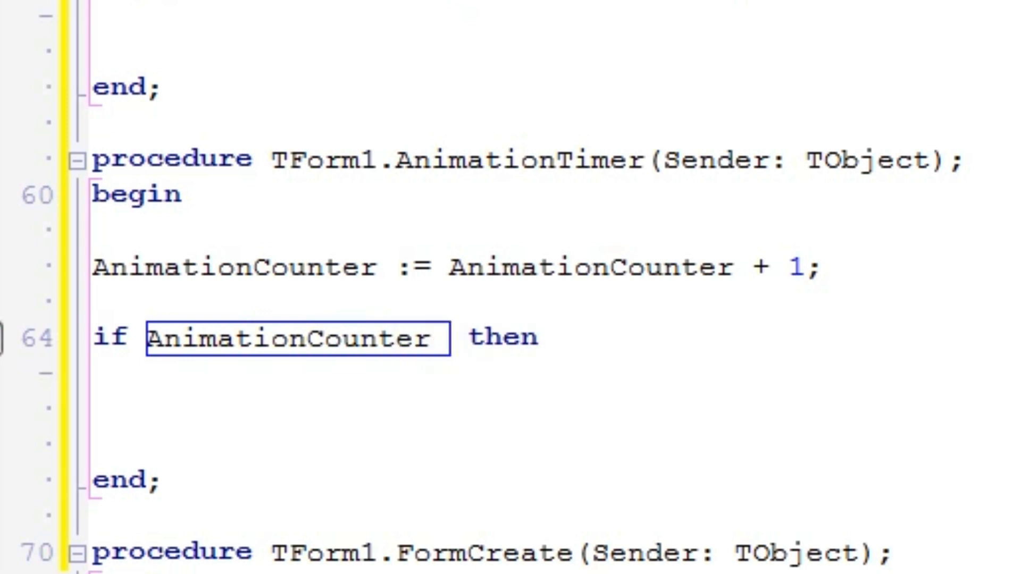
pyautogui.write('= 3')
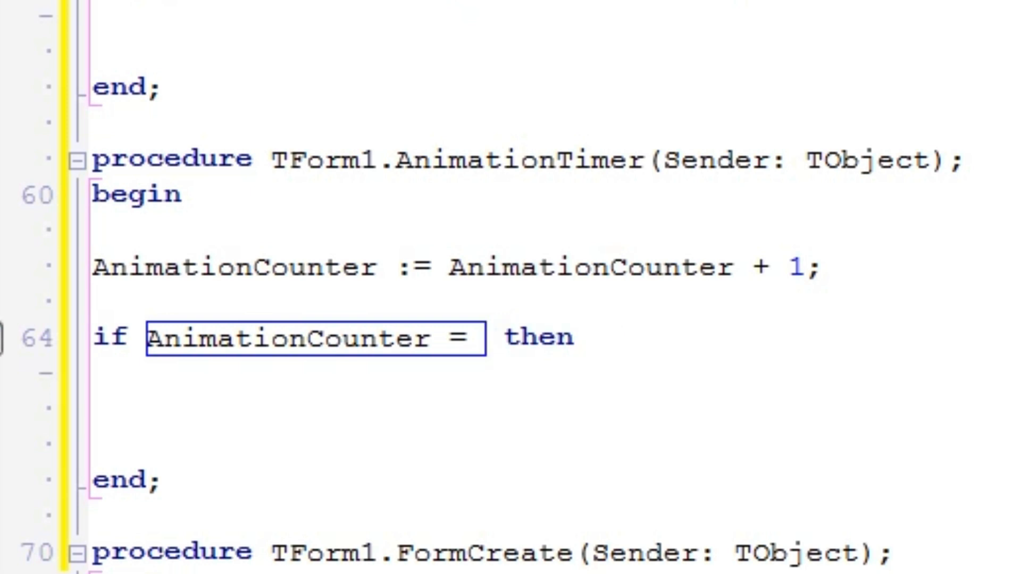
pyautogui.write('3')
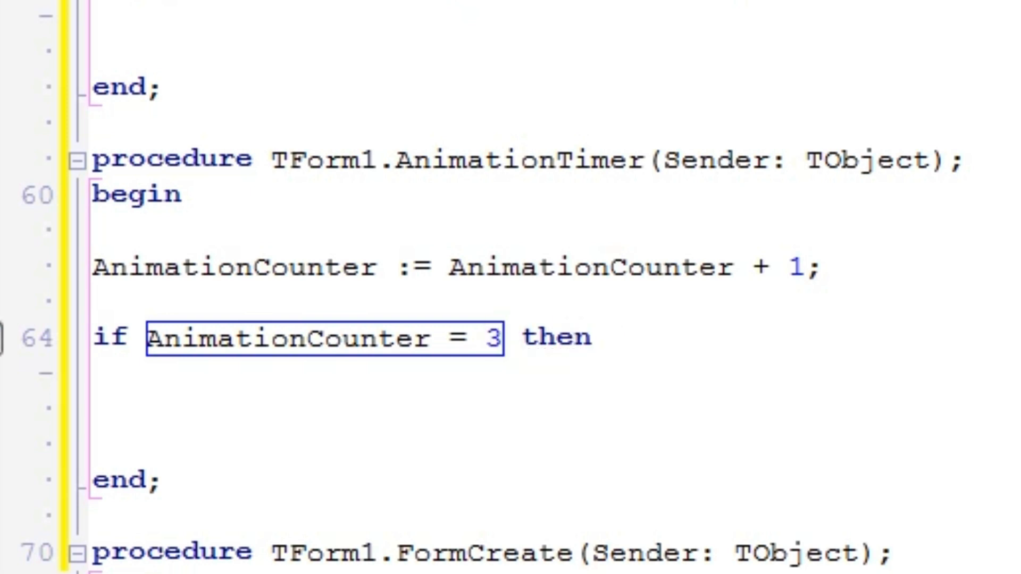
pyautogui.write('AnimationCounter')
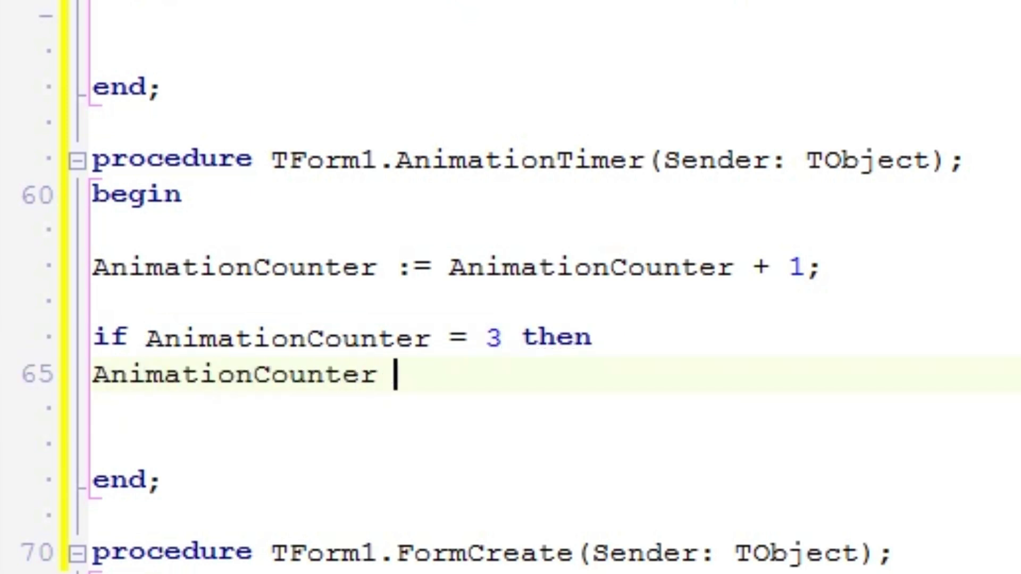
pyautogui.write(':= 0')
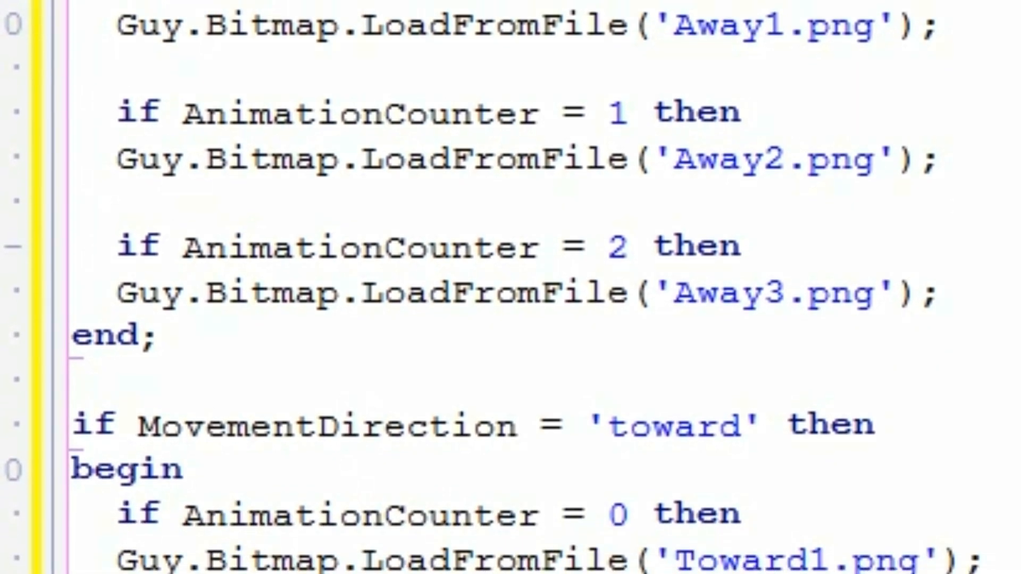
pyautogui.scroll(-3)
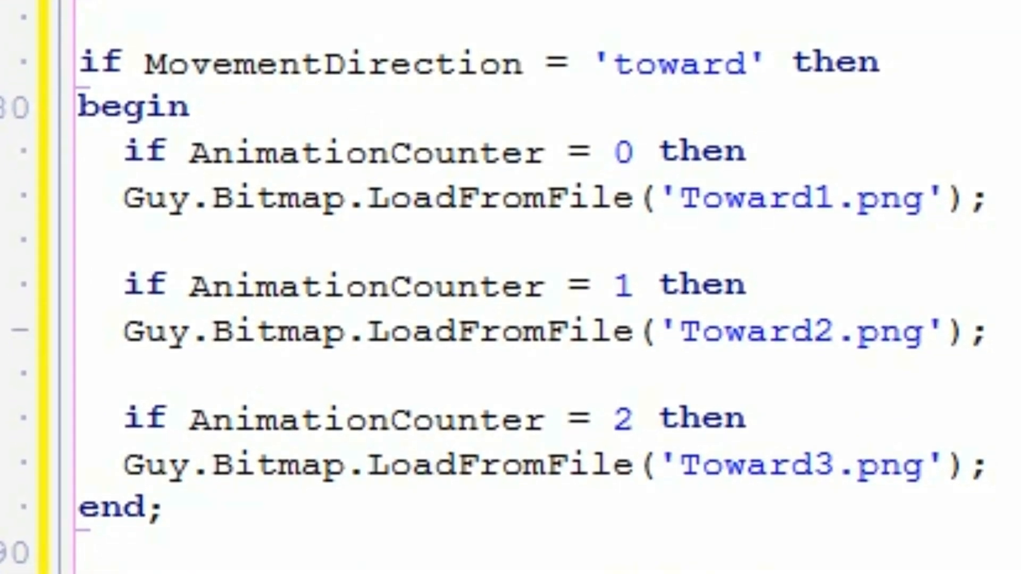
pyautogui.scroll(-3)
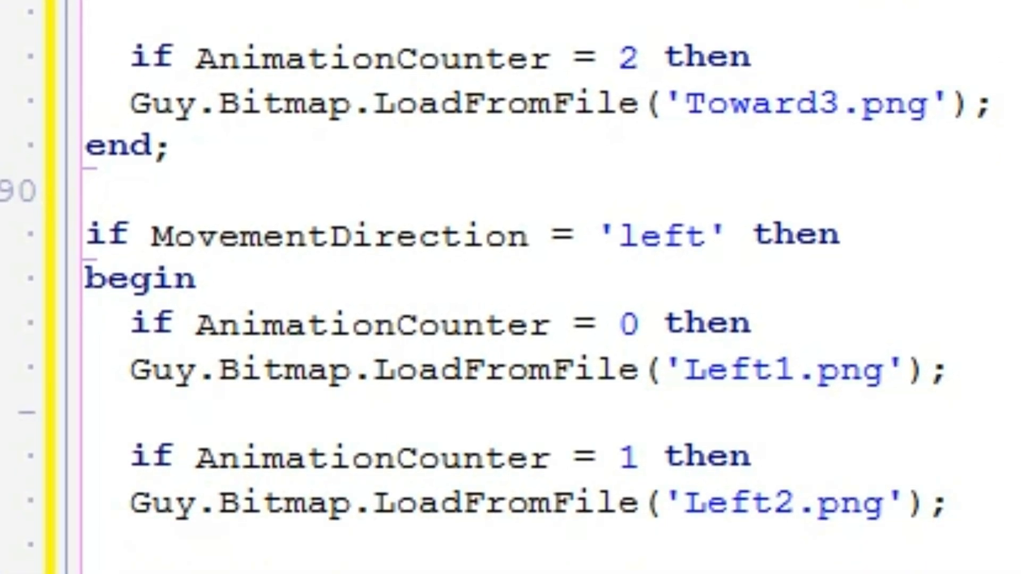
pyautogui.scroll(-3)
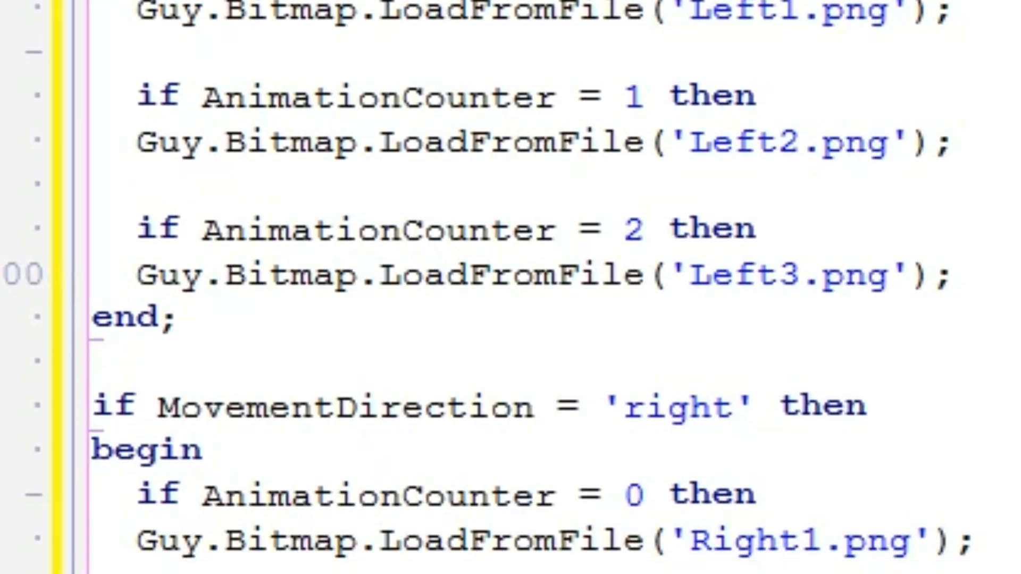
pyautogui.scroll(-3)
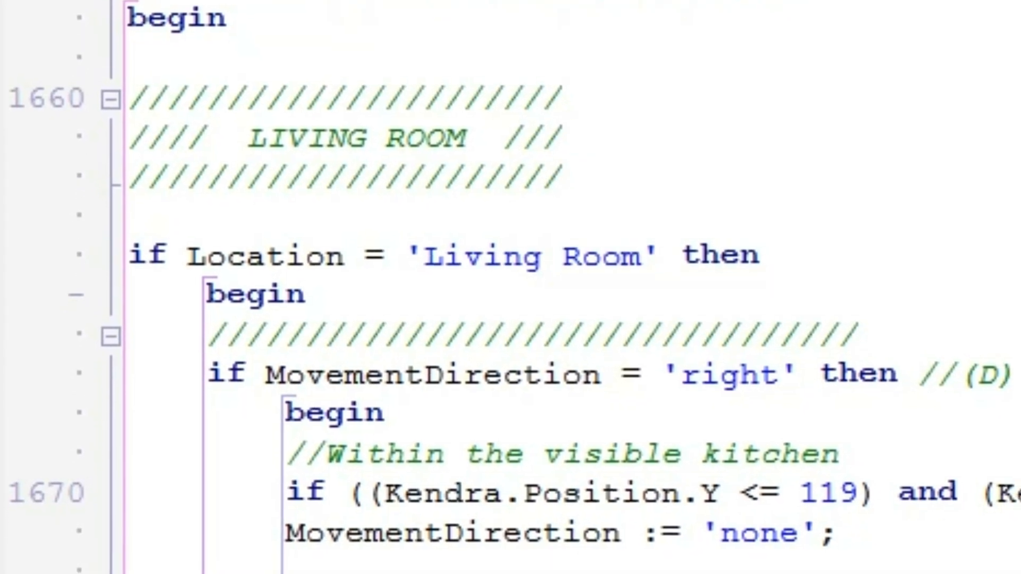
pyautogui.scroll(-3)
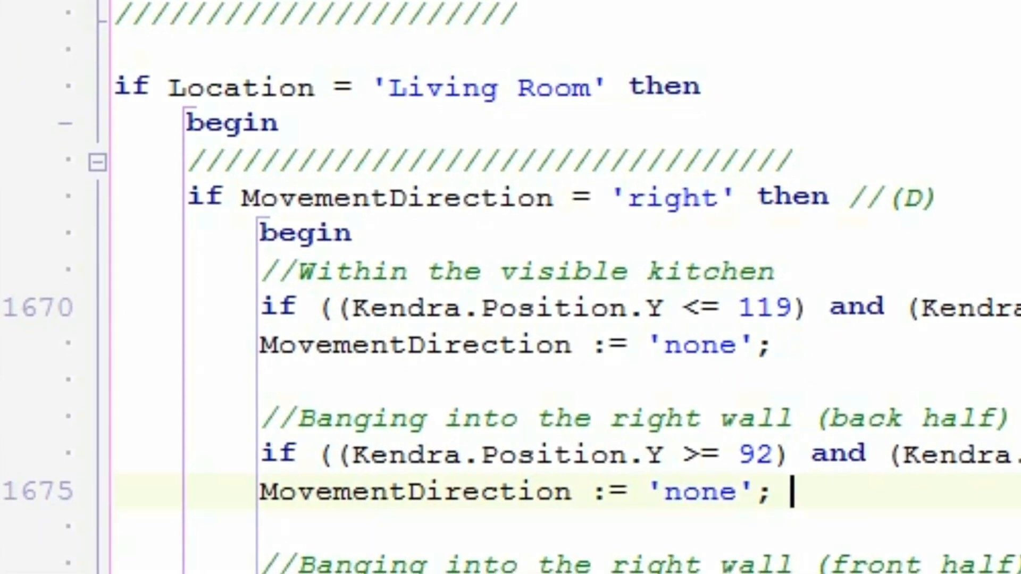
pyautogui.scroll(-3)
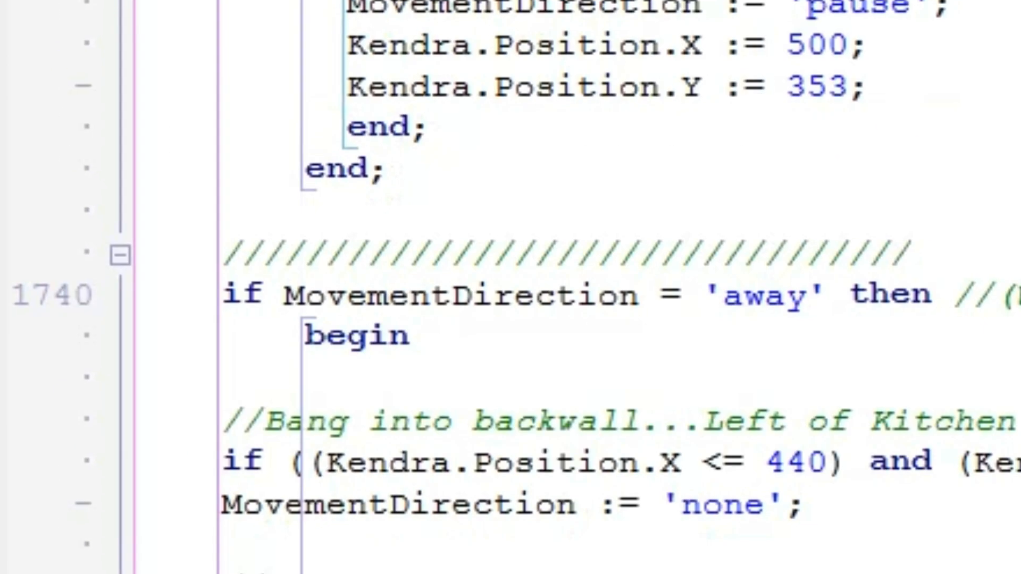
pyautogui.scroll(-3)
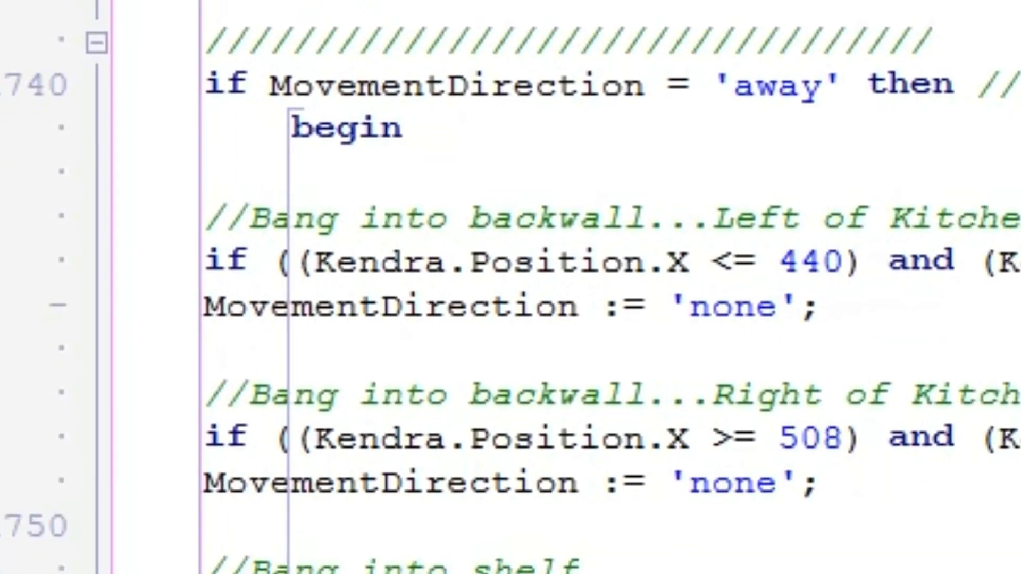
pyautogui.scroll(-3)
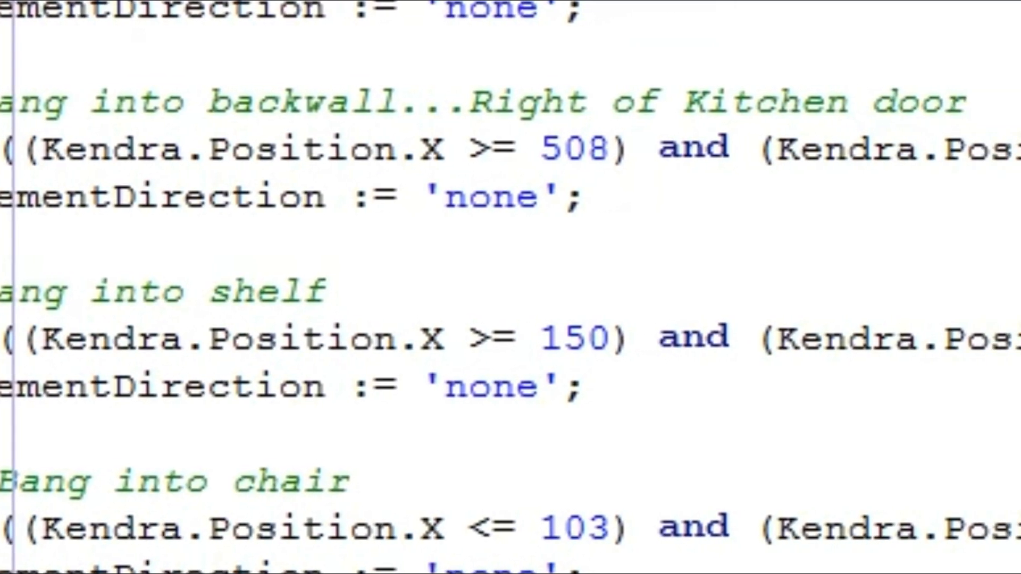
pyautogui.hscroll(3)
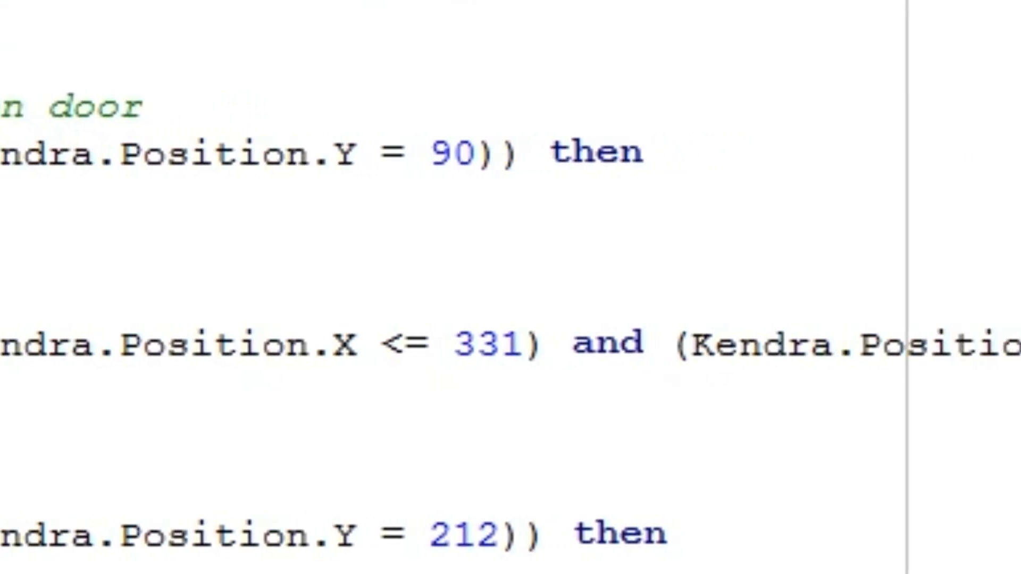
pyautogui.hscroll(3)
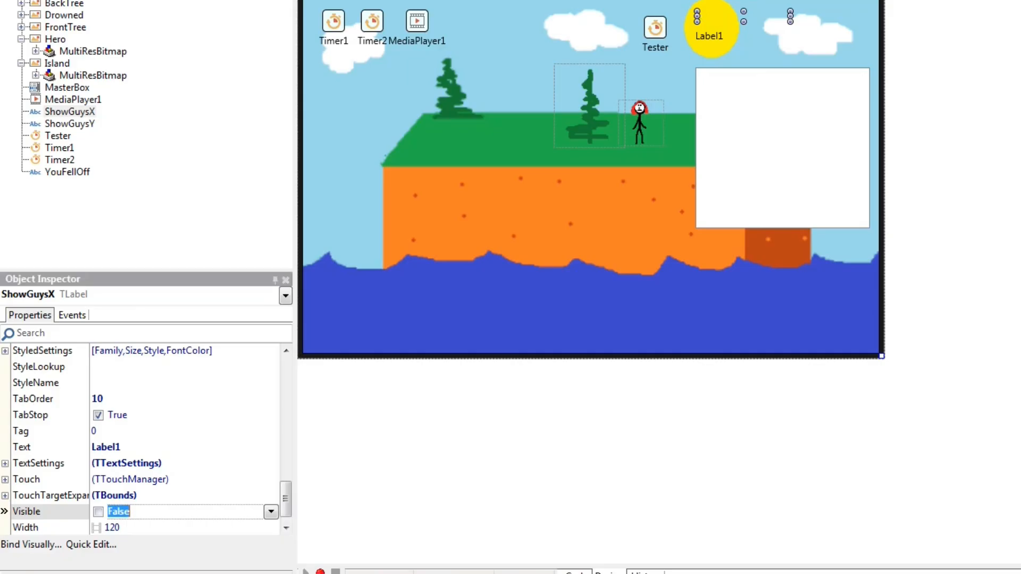
# Step: Select the ShowGuysY label and edit its property in the Object Inspector
pyautogui.click(68, 123)
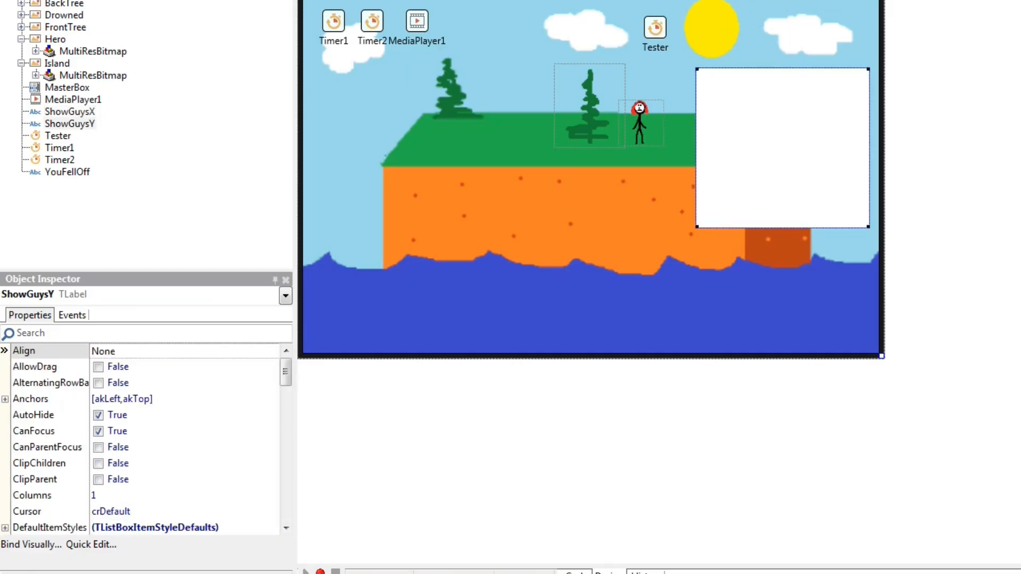
pyautogui.click(780, 148)
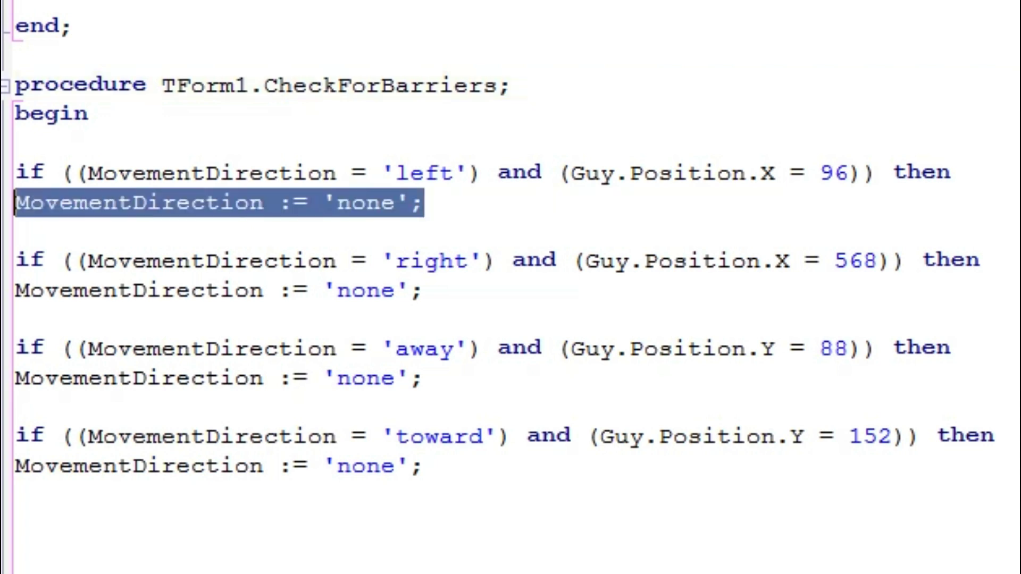
# Step: Replace the edge-stop assignment in CheckForBarriers with a FallOffIsland() call
pyautogui.write('FallOffIsland();')
pyautogui.write('Tr')
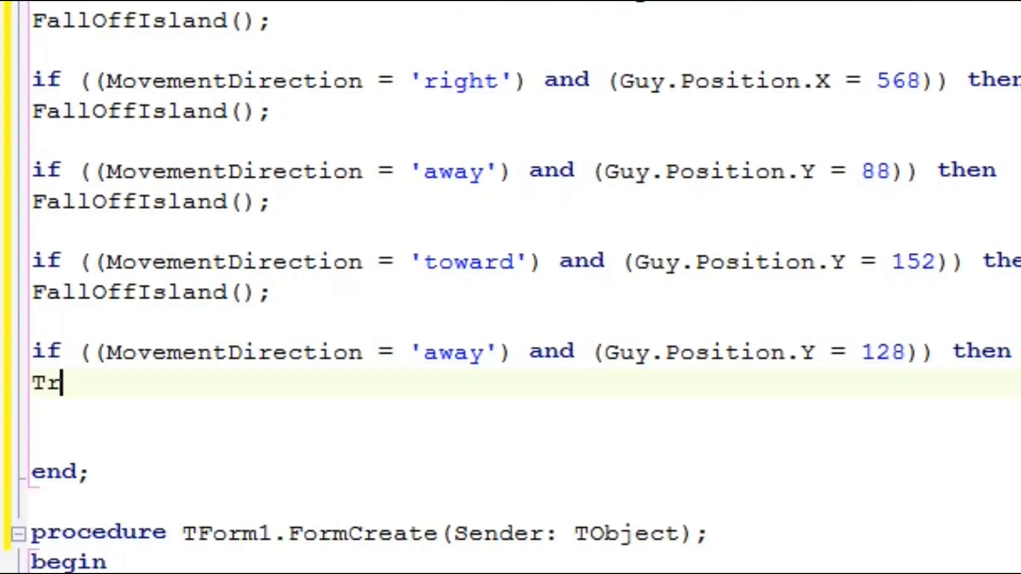
# Step: Add Tree.BringToFront checks for moving 'away' and 'toward' at Y = 128
pyautogui.write('ee.BringTo')
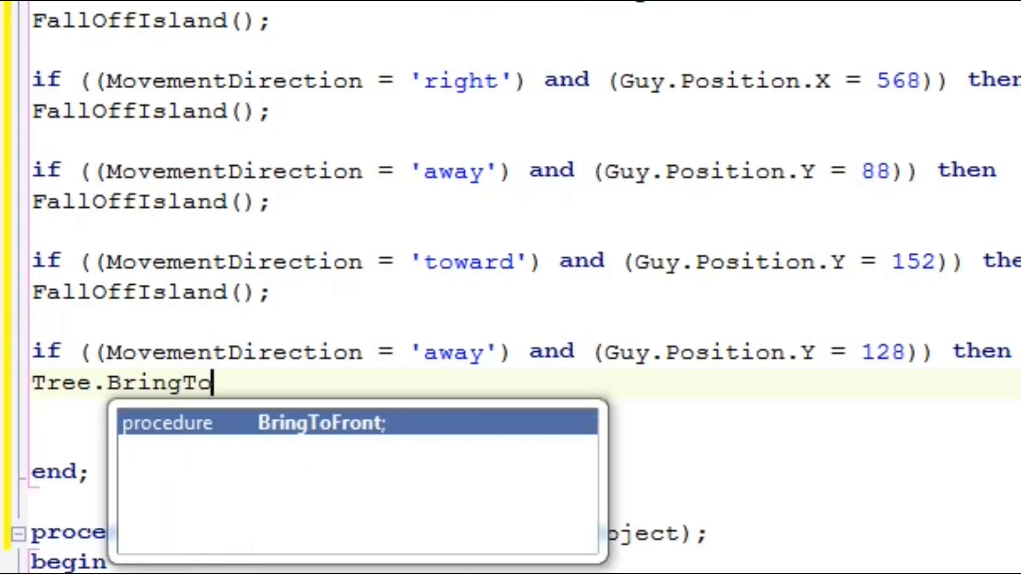
pyautogui.press('Enter')
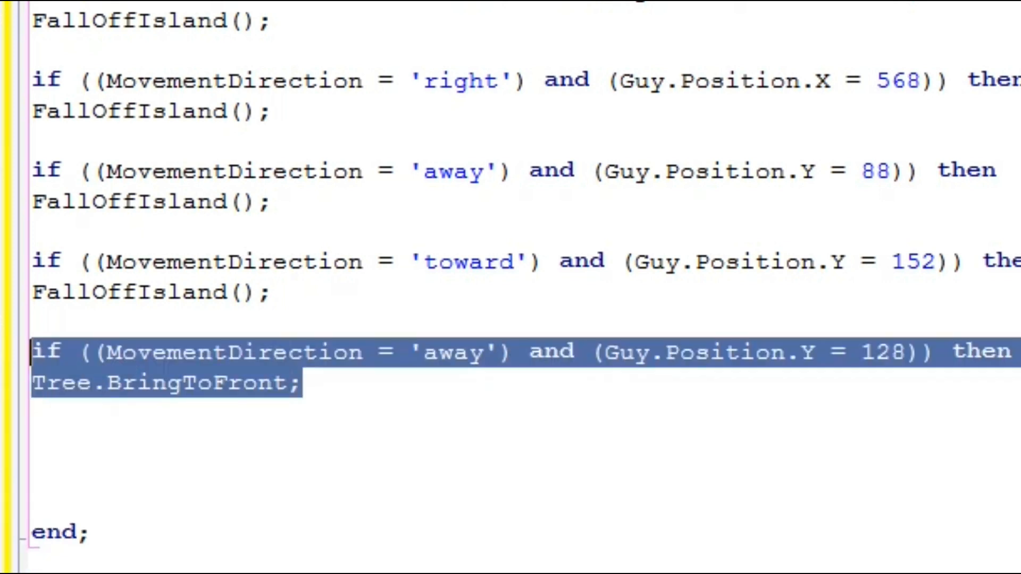
pyautogui.press('Ctrl+v')
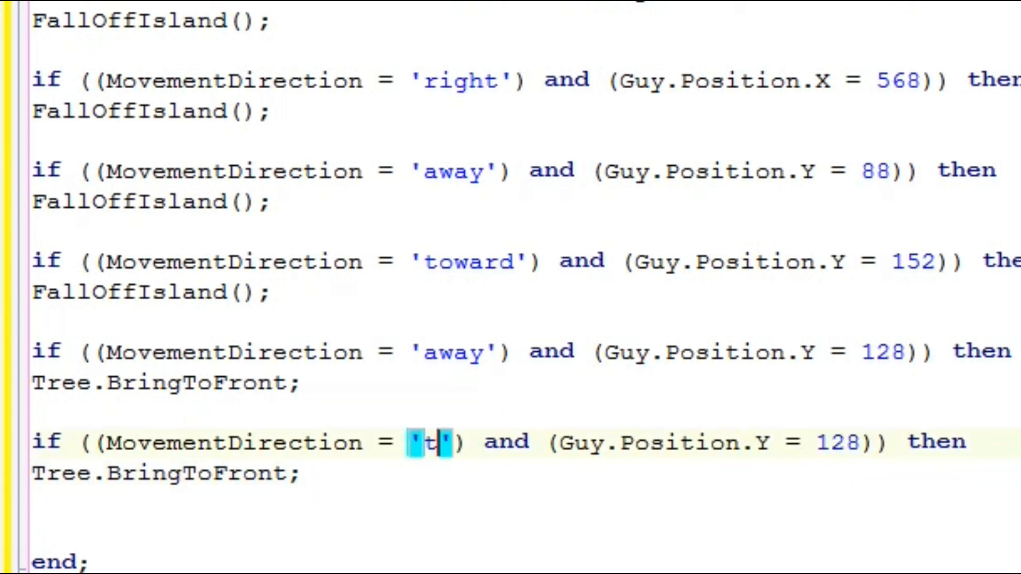
pyautogui.write('oward')
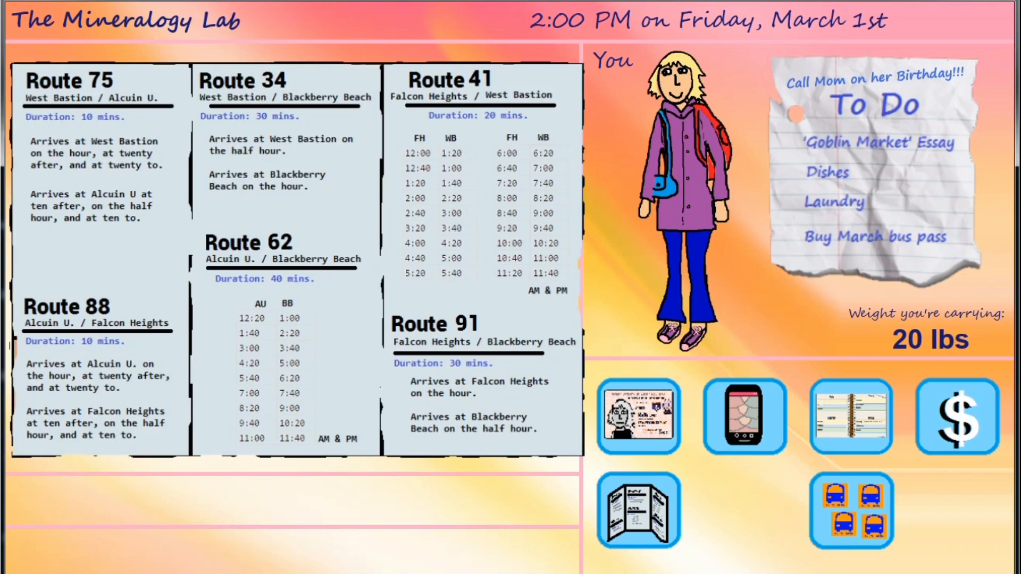
# Step: Drag the FrontTree image onto the island's orange front face in the form designer
pyautogui.click(744, 418)
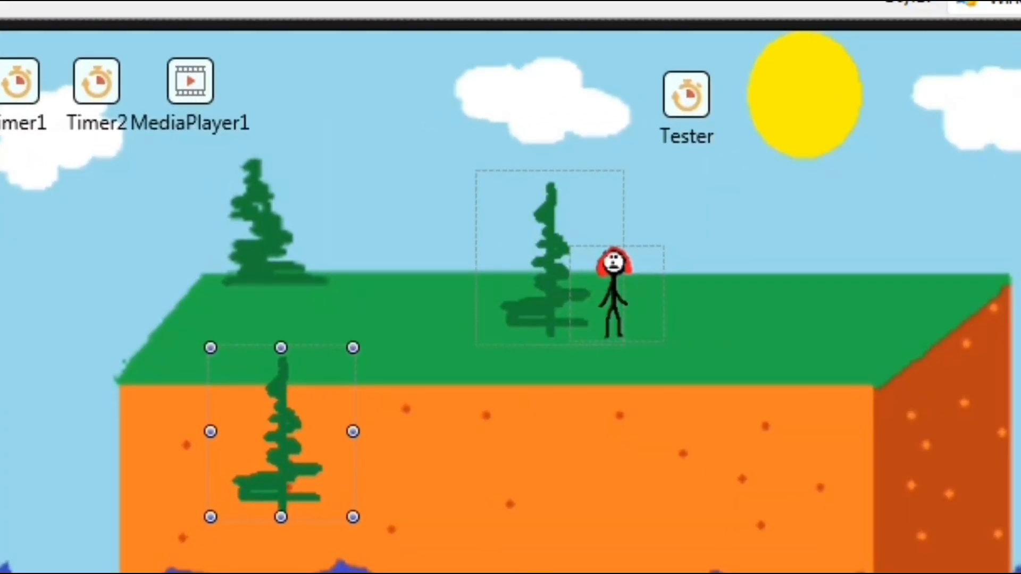
pyautogui.moveTo(282, 431); pyautogui.dragTo(549, 432)
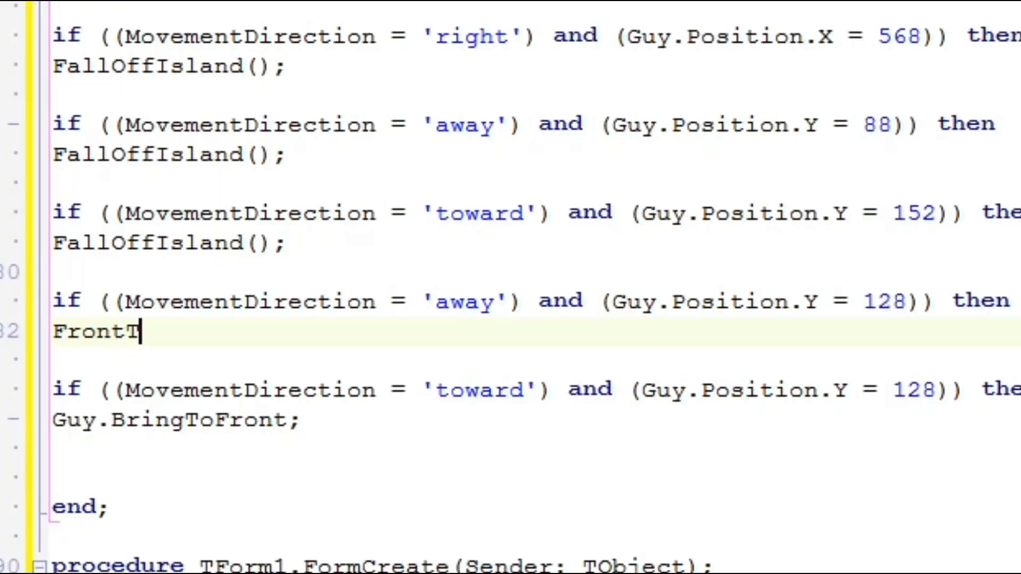
# Step: Set FrontTree.Visible := TRUE for 'away' and start FALSE for 'toward' at Y 128
pyautogui.write('ree.Visible :=')
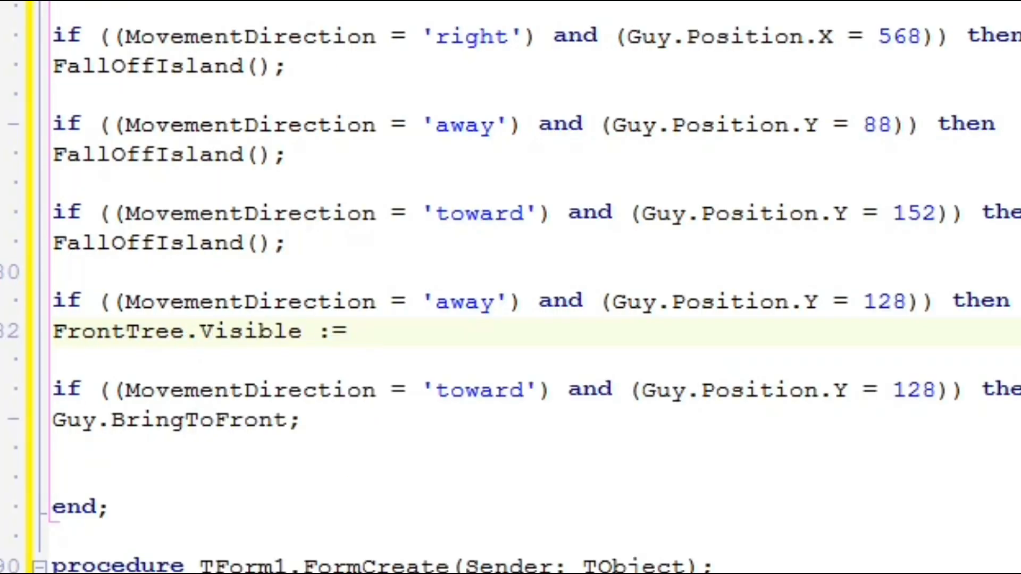
pyautogui.write('TRUE;')
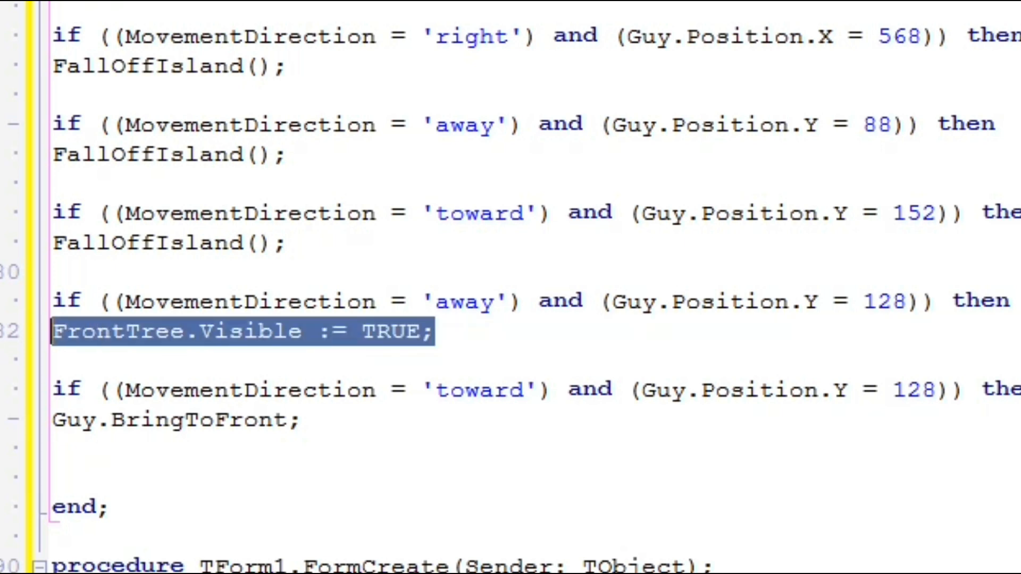
pyautogui.write('FrontTree.Visible := FA;')
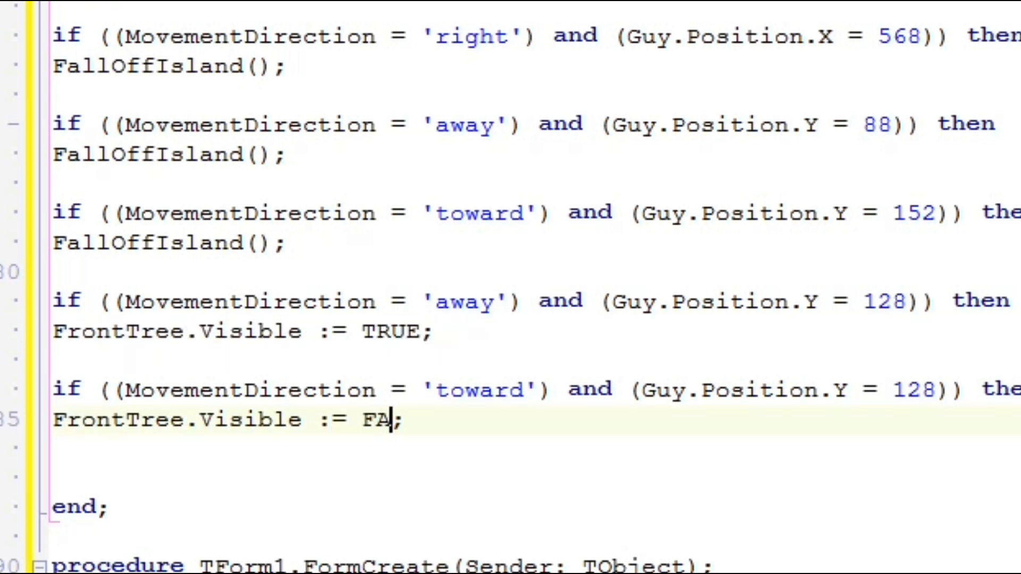